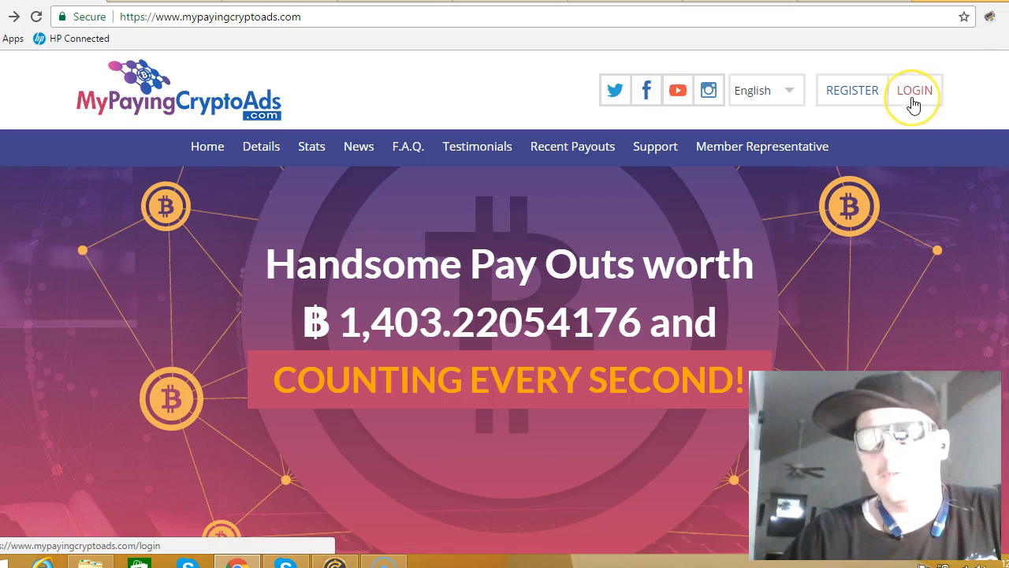
Step: Go to the member login page from the homepage header
{"action": "left_click", "coordinate": [914, 90]}
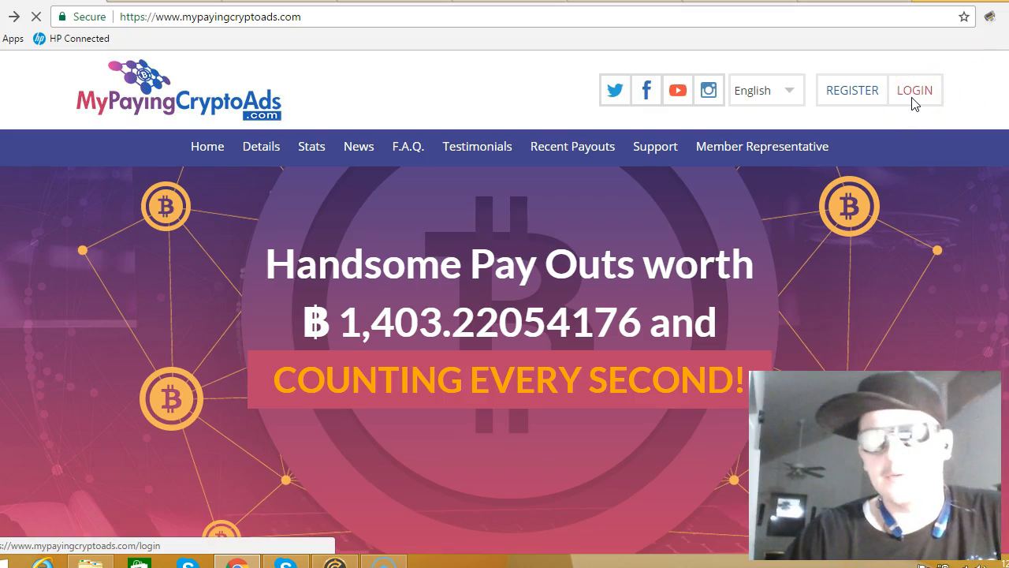
Step: Fill in the username, password and captcha code 0470 on the login form
{"action": "left_click", "coordinate": [915, 89]}
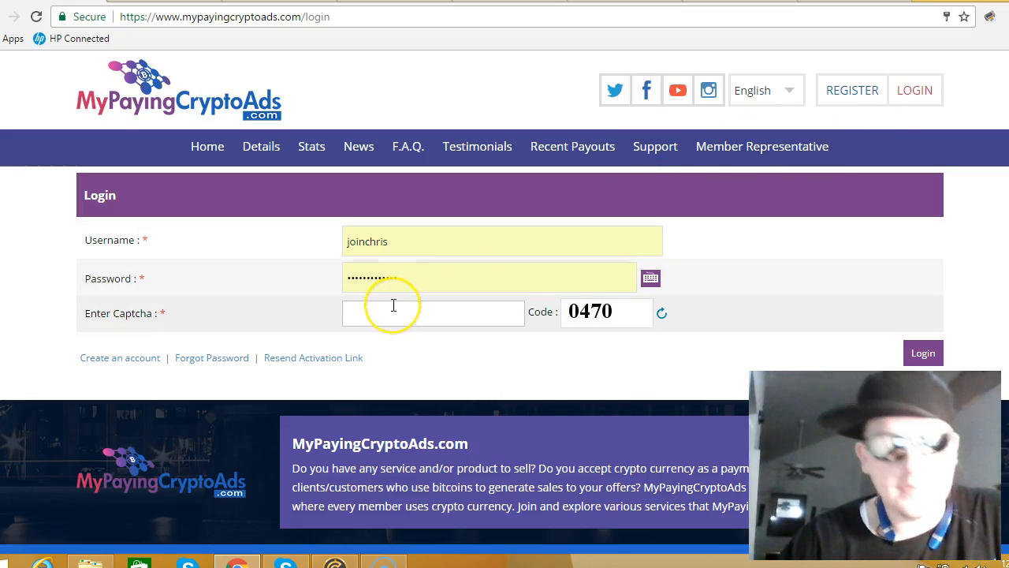
{"action": "type", "text": "0470"}
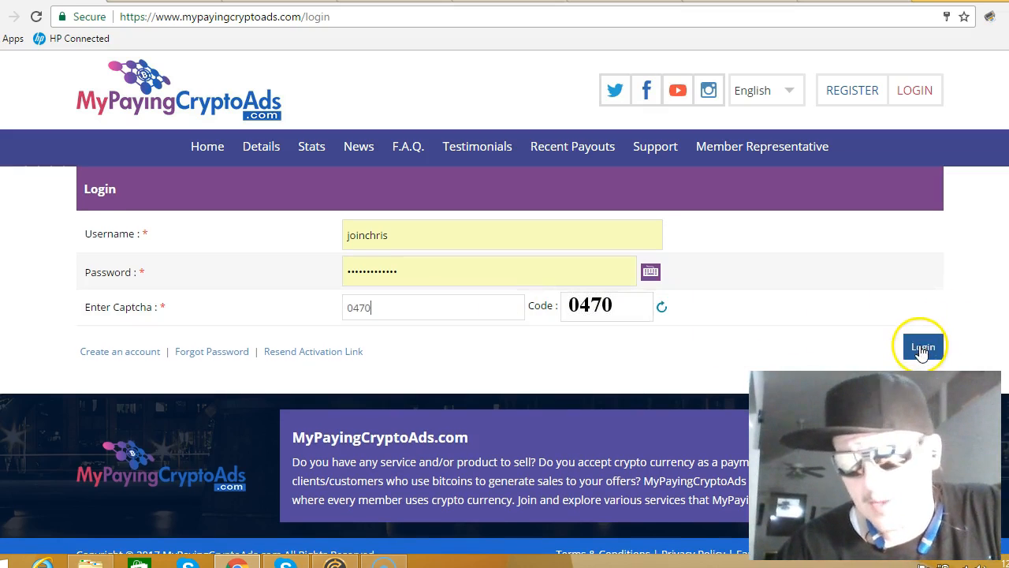
Step: Sign in and continue past the sponsored ad page to MyPayingCryptoAds.com
{"action": "left_click", "coordinate": [921, 345]}
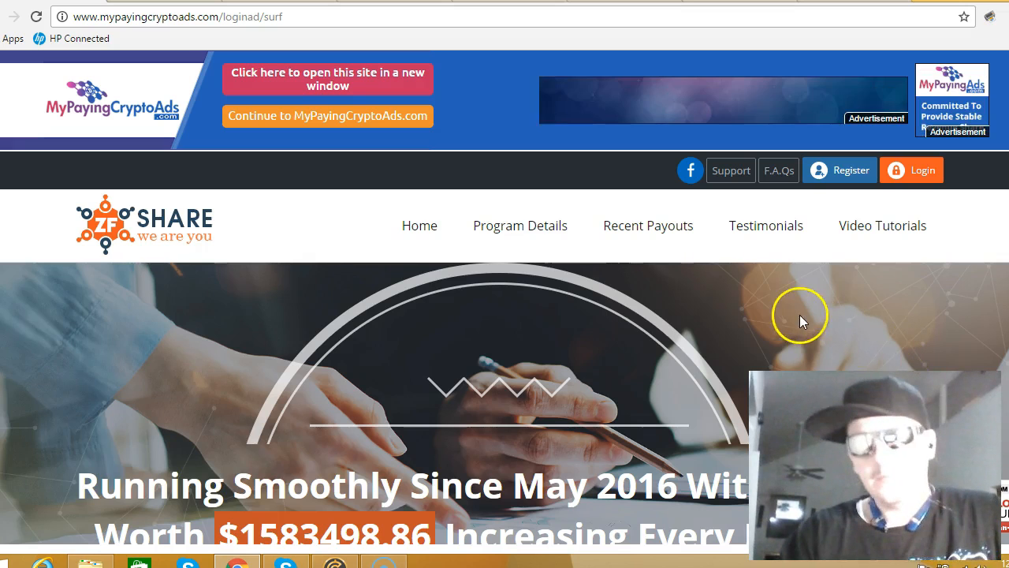
{"action": "mouse_move", "coordinate": [345, 142]}
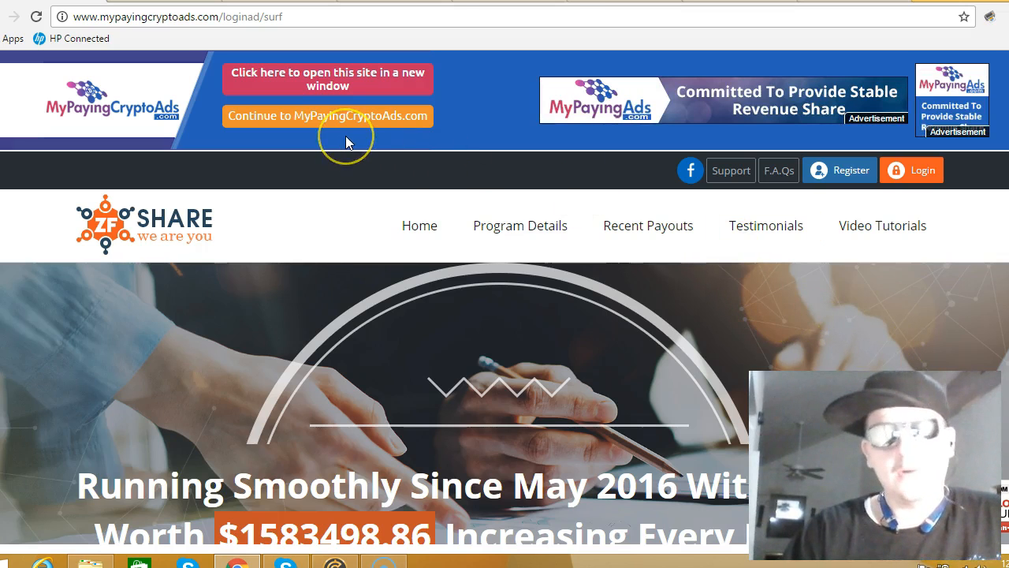
{"action": "mouse_move", "coordinate": [338, 126]}
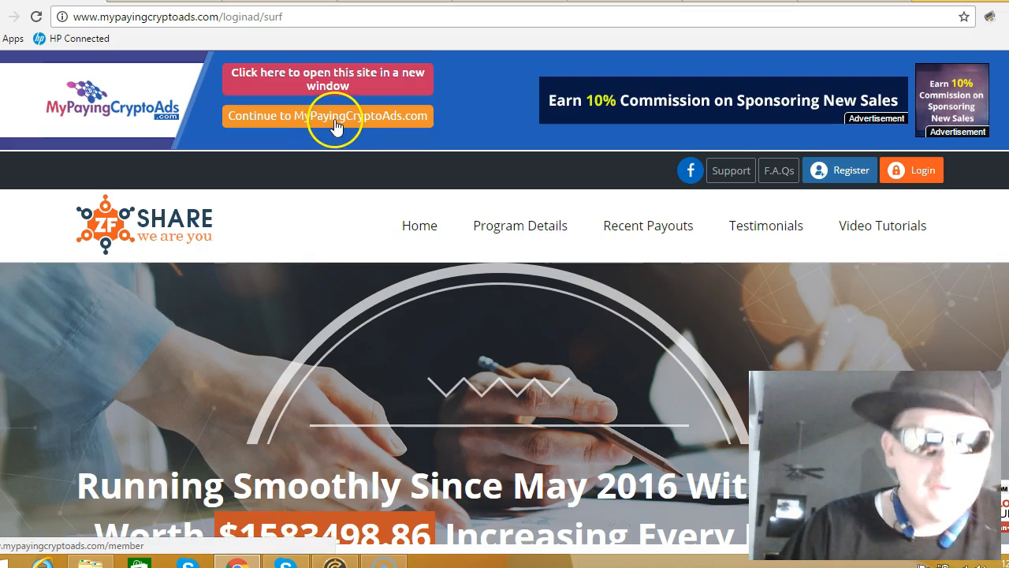
{"action": "left_click", "coordinate": [336, 126]}
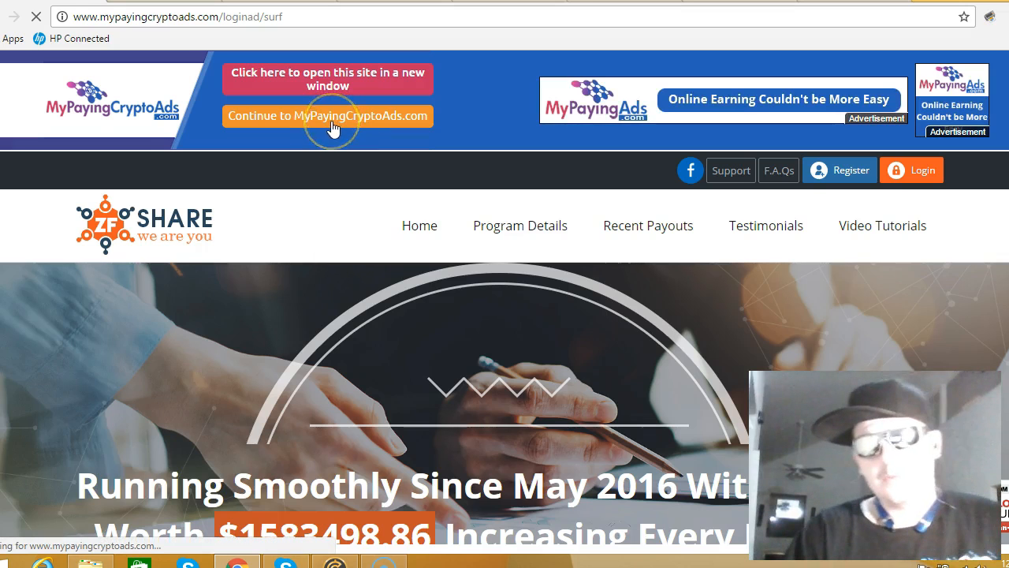
Step: Land on the member overview page with the welcome message and surf-ad timer
{"action": "left_click", "coordinate": [328, 115]}
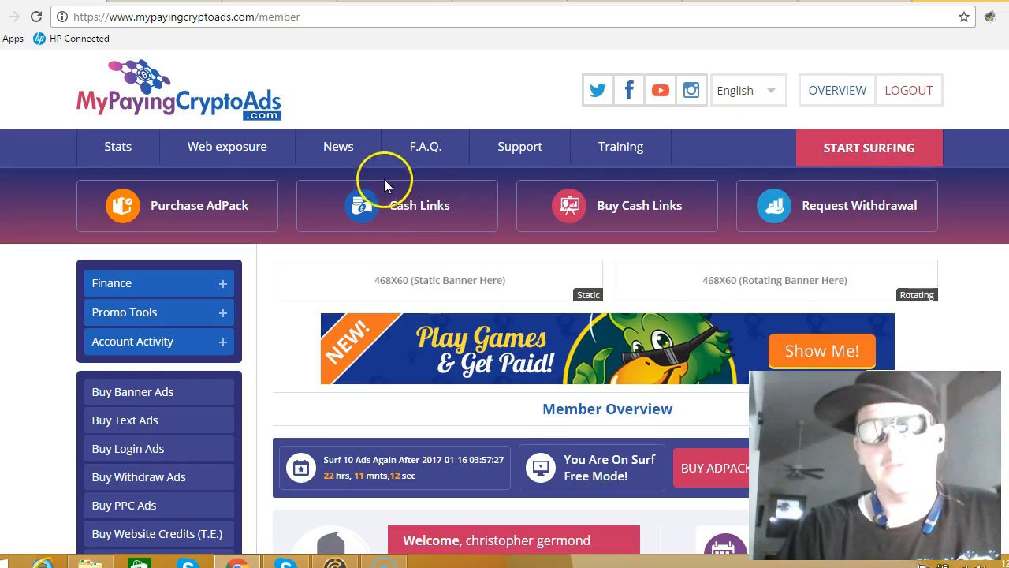
{"action": "mouse_move", "coordinate": [403, 221]}
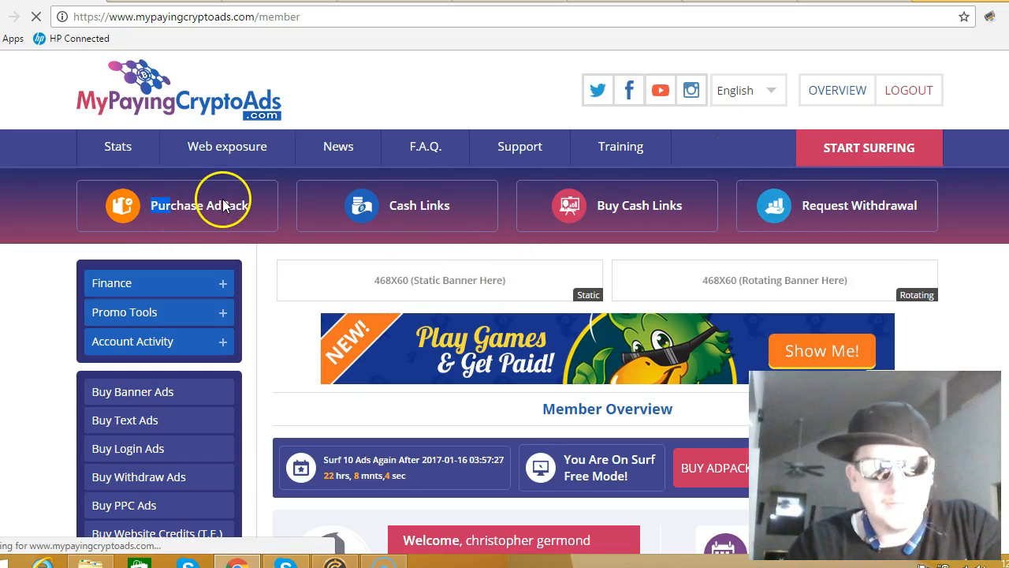
Step: View the Buy Banner Ads page listing four banners with clicks, credits and active status
{"action": "left_click", "coordinate": [132, 391]}
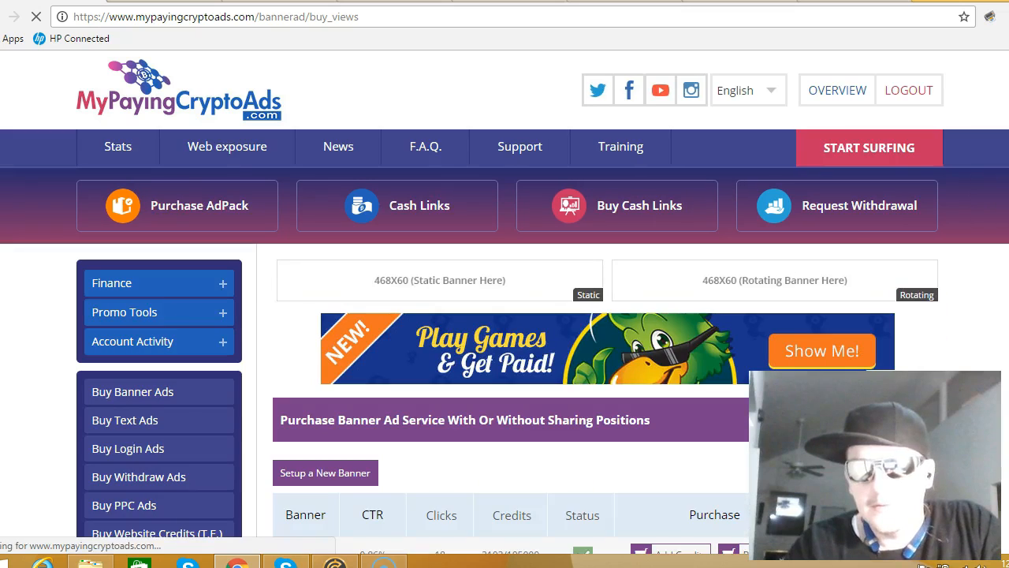
{"action": "scroll", "scroll_direction": "down", "scroll_amount": 3}
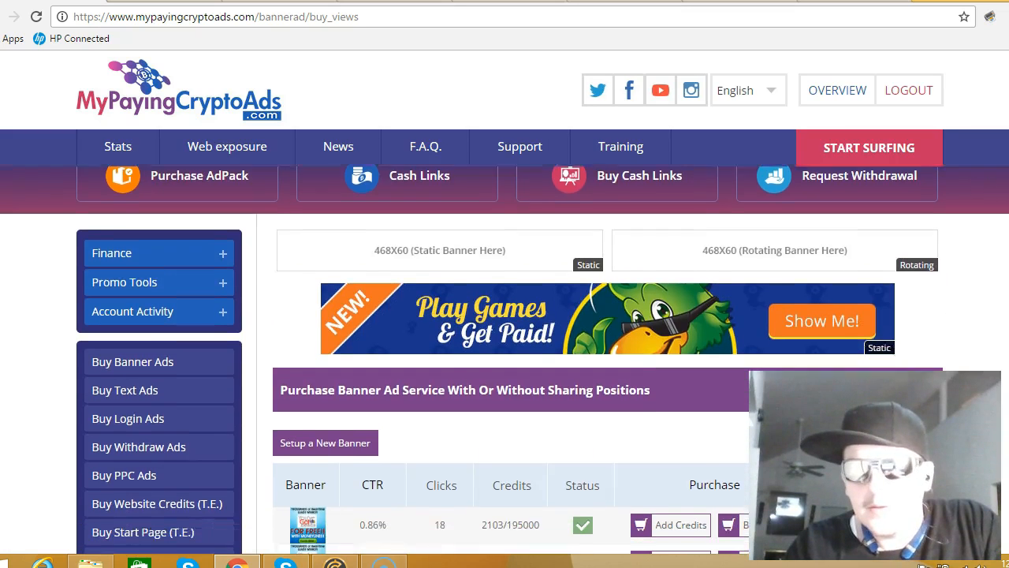
{"action": "scroll", "scroll_direction": "down", "scroll_amount": 3}
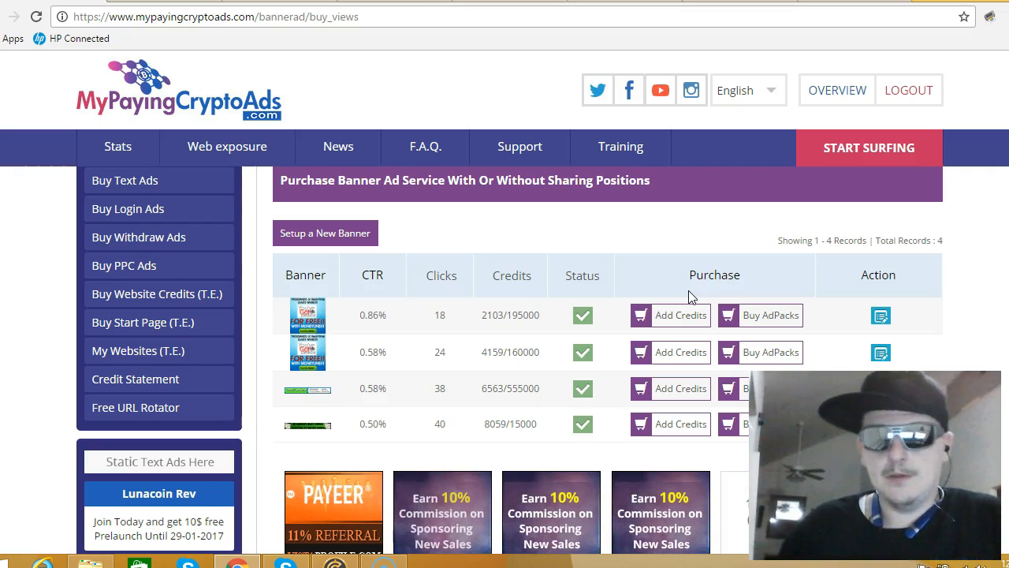
{"action": "mouse_move", "coordinate": [993, 213]}
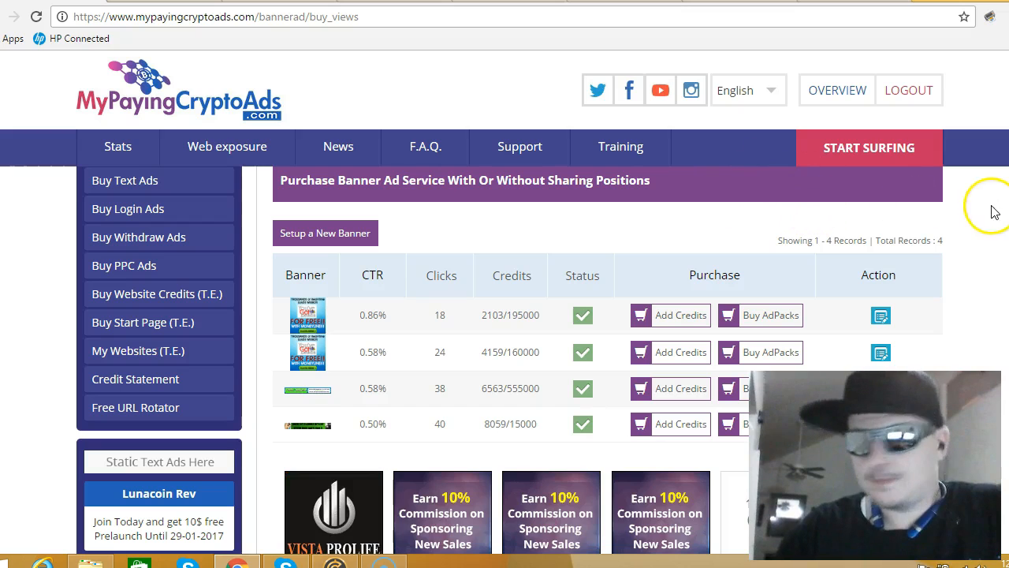
{"action": "scroll", "scroll_direction": "down", "scroll_amount": 3}
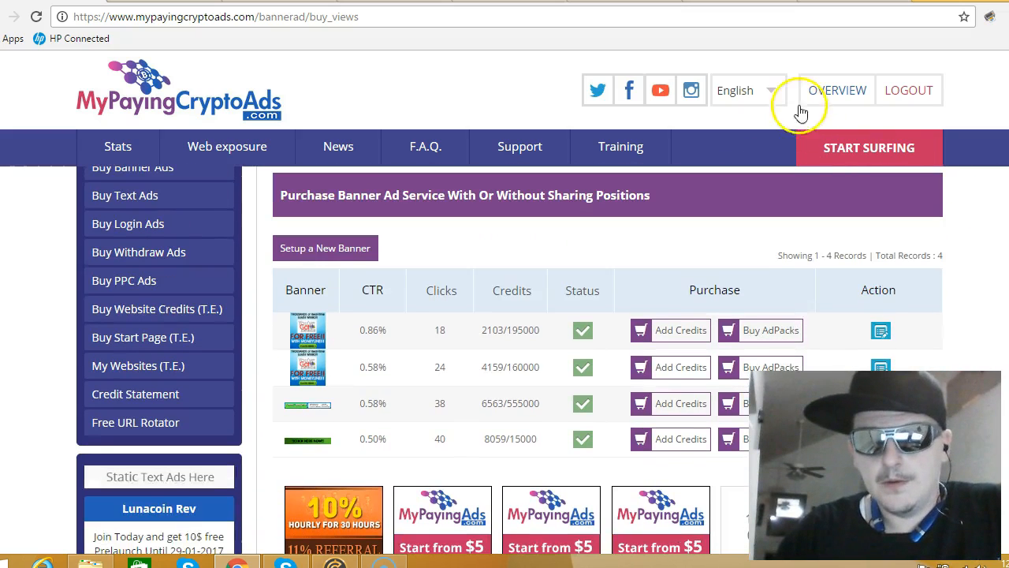
Step: Return to the member overview page via the OVERVIEW header link
{"action": "left_click", "coordinate": [838, 90]}
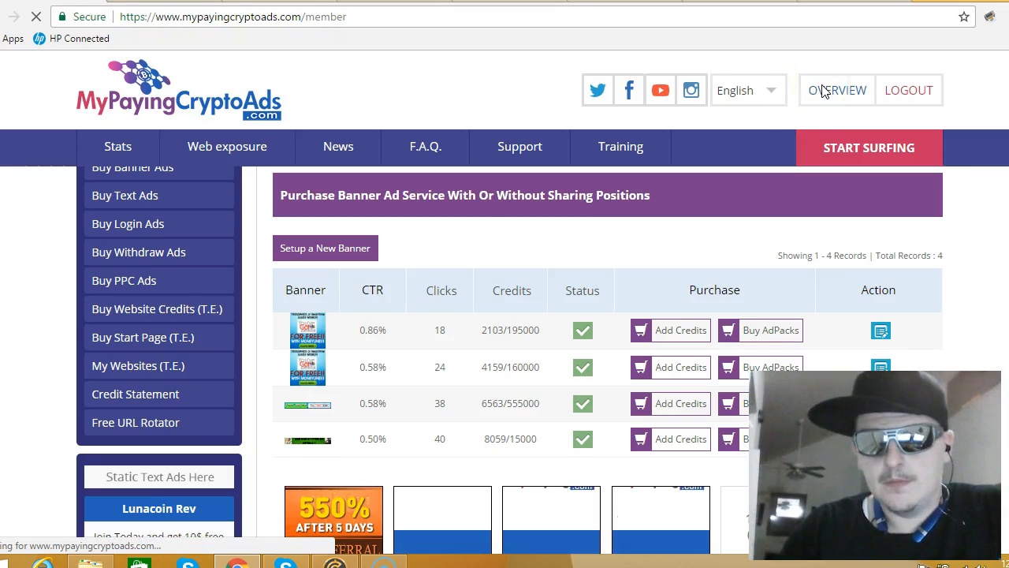
{"action": "left_click", "coordinate": [836, 90]}
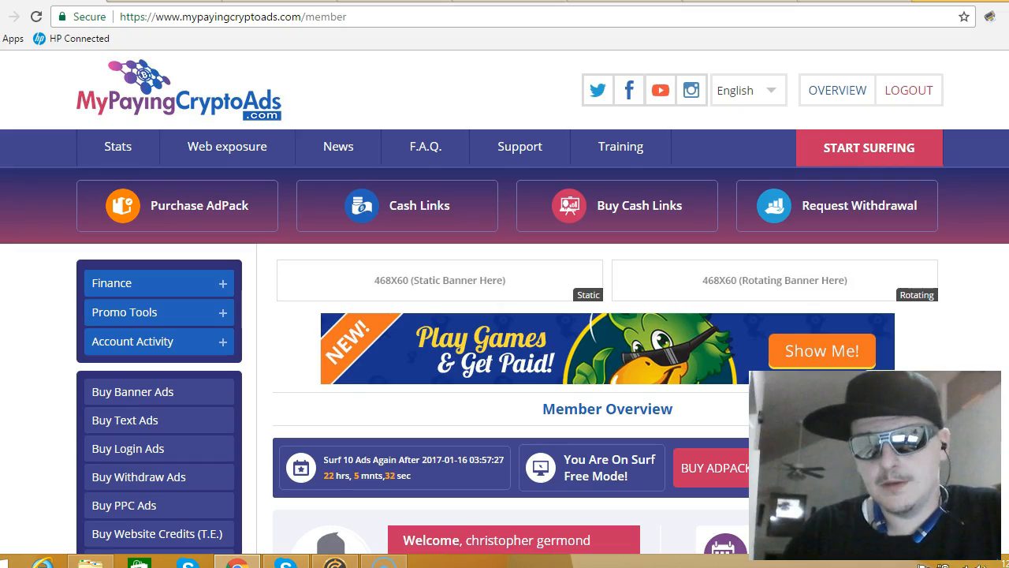
Step: Scroll to the BTC balances, 6 referrals, cash link earnings and 141 active AdPacks tiles
{"action": "scroll", "scroll_direction": "down", "scroll_amount": 3}
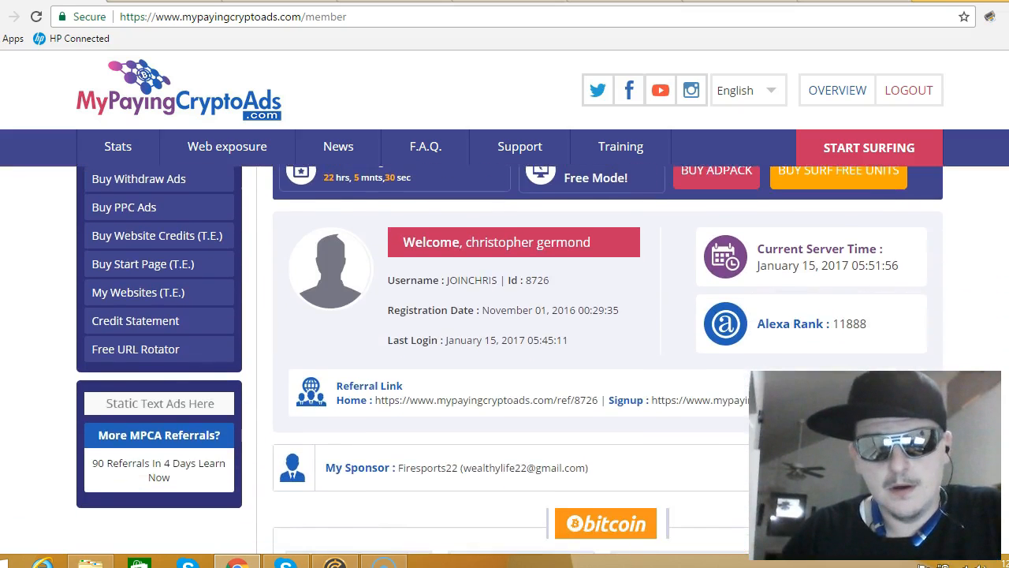
{"action": "scroll", "scroll_direction": "down", "scroll_amount": 3}
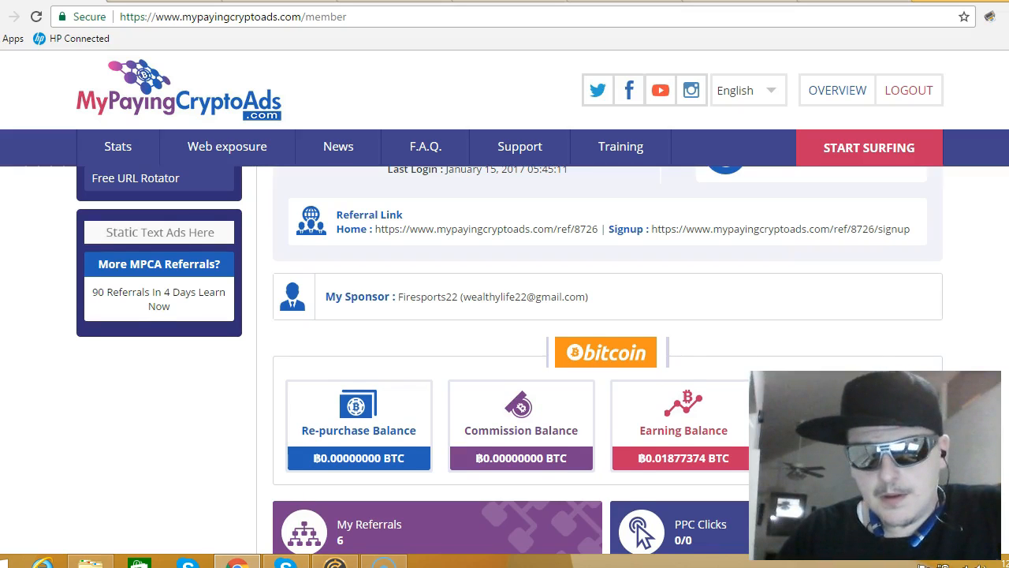
{"action": "scroll", "scroll_direction": "down", "scroll_amount": 3}
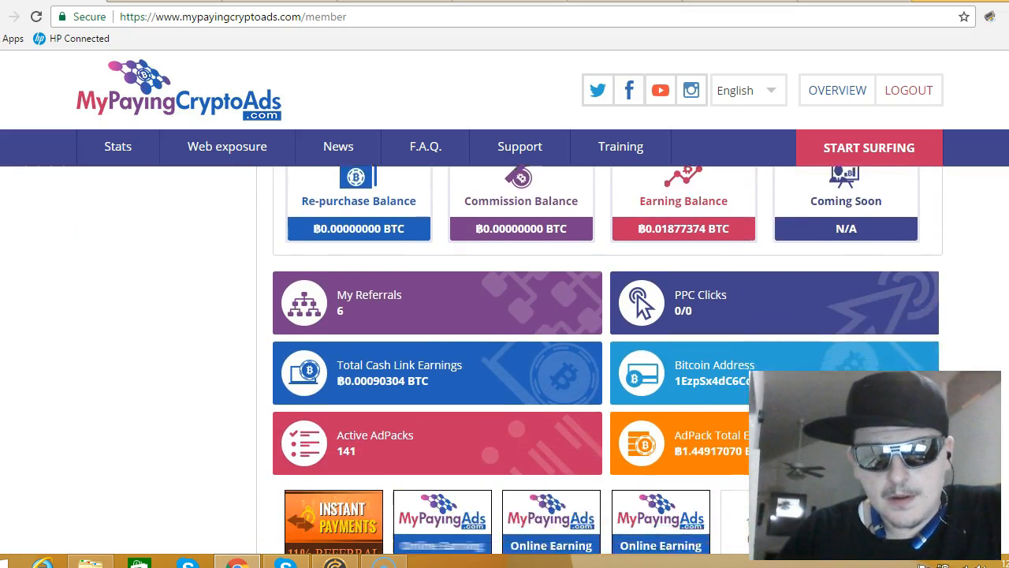
{"action": "scroll", "scroll_direction": "down", "scroll_amount": 3}
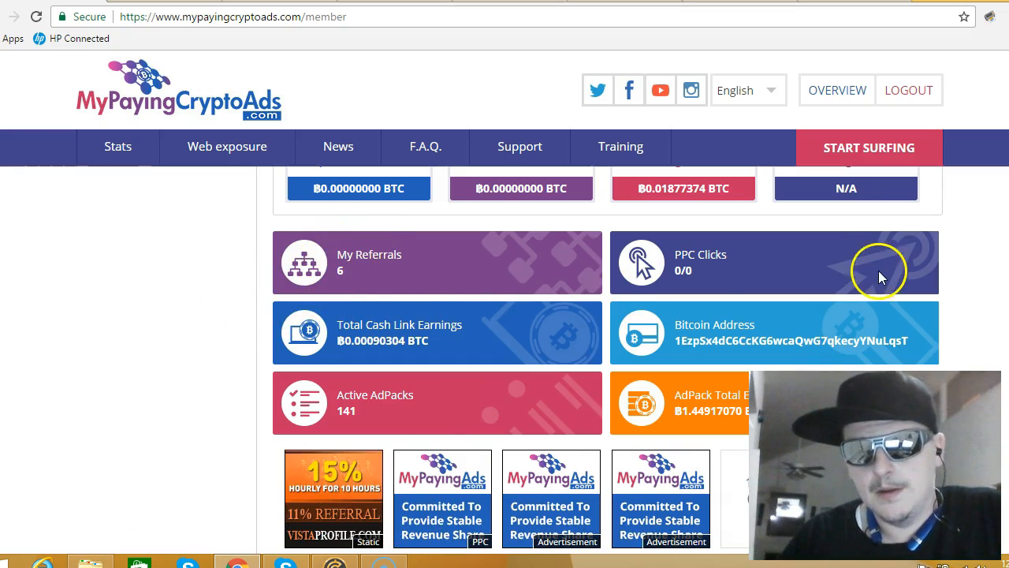
{"action": "scroll", "scroll_direction": "down", "scroll_amount": 3}
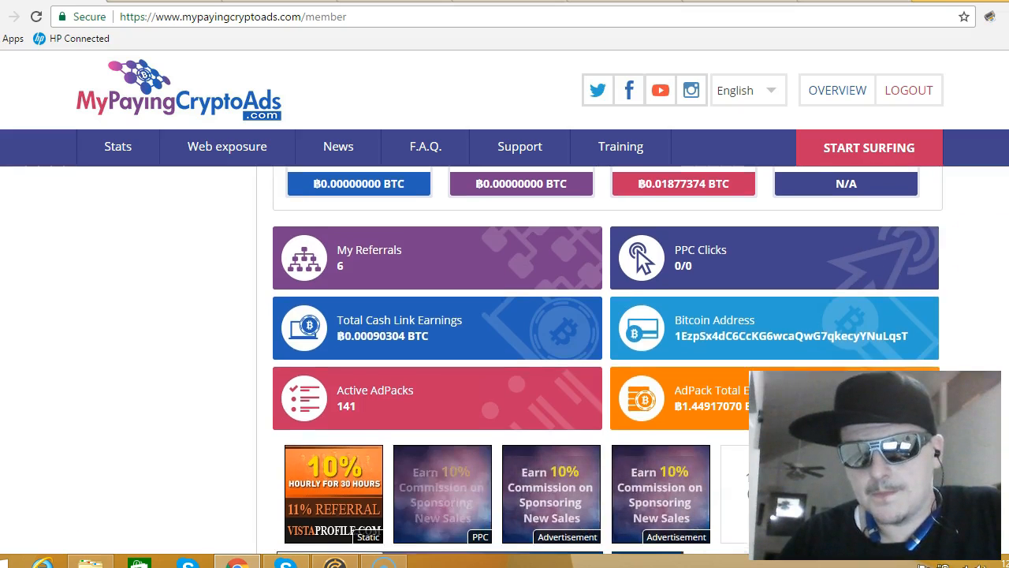
{"action": "scroll", "scroll_direction": "down", "scroll_amount": 3}
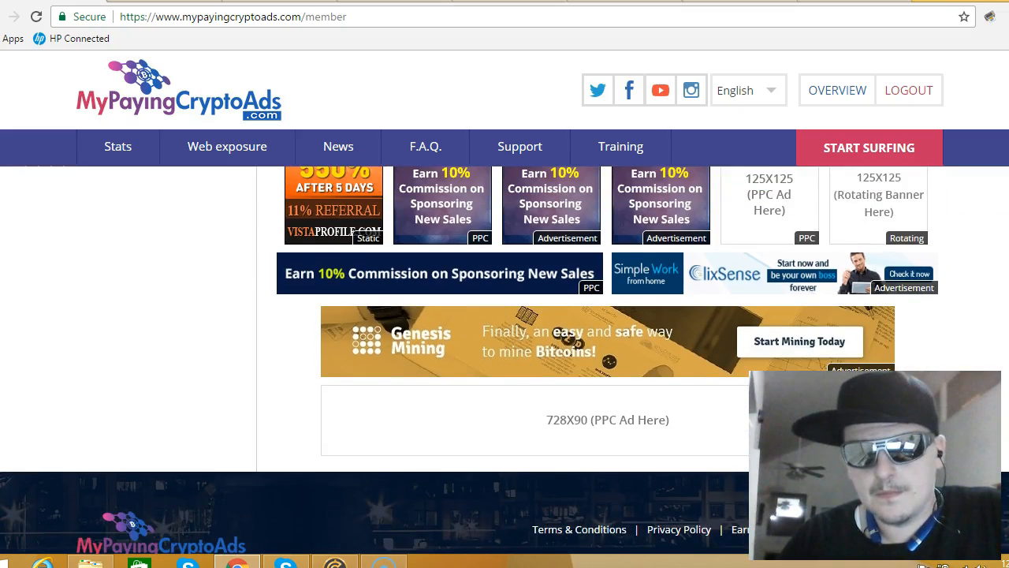
{"action": "scroll", "scroll_direction": "up", "scroll_amount": 3}
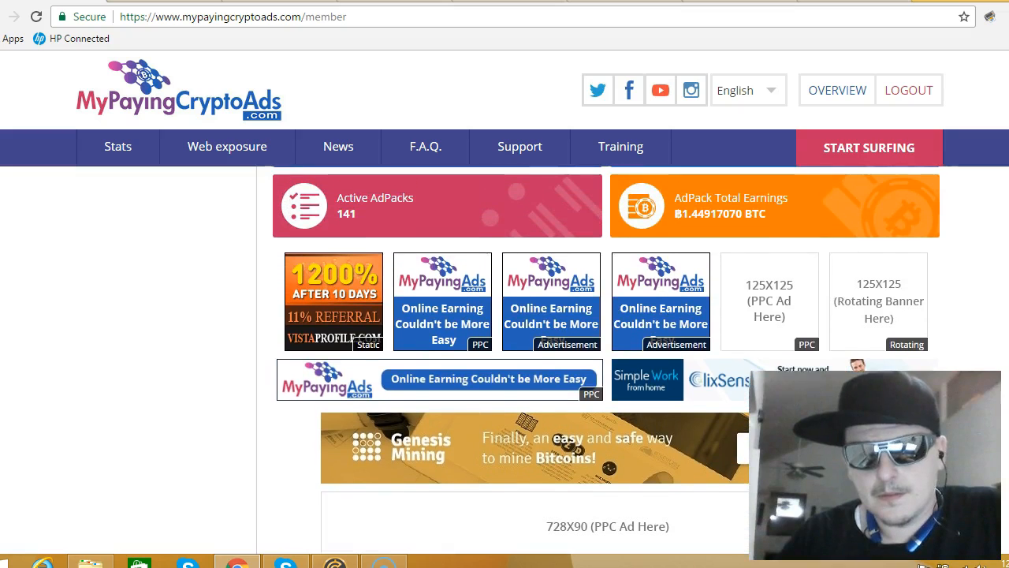